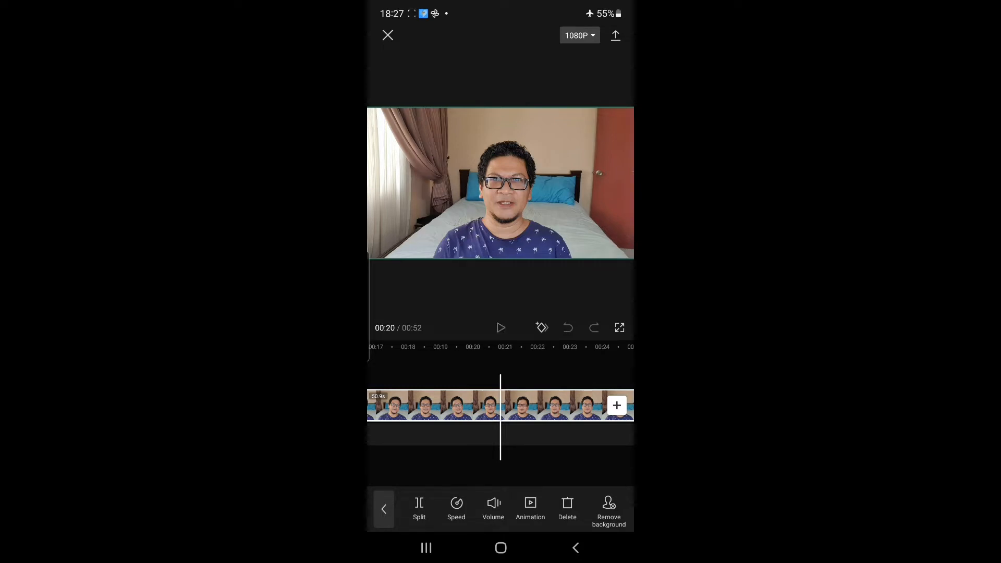
Preview the main clip to about 00:29 where the person turns away, then deselect it.
left_click(500, 327)
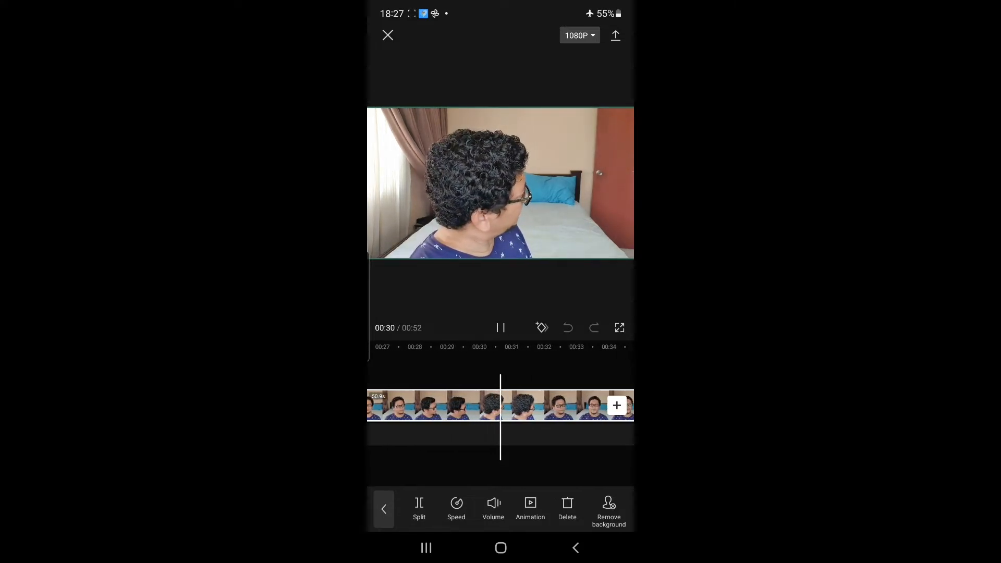
left_click(500, 327)
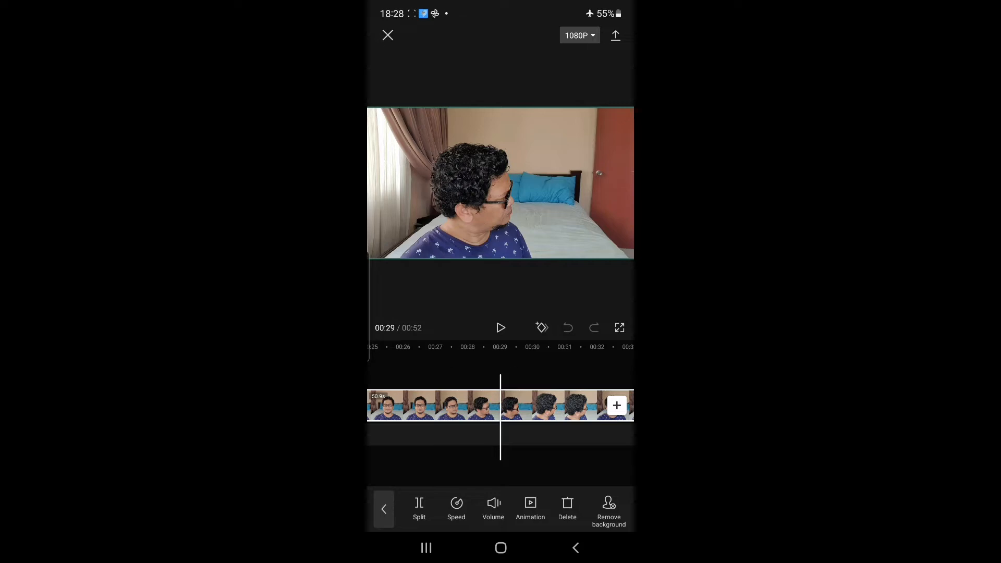
left_click(383, 509)
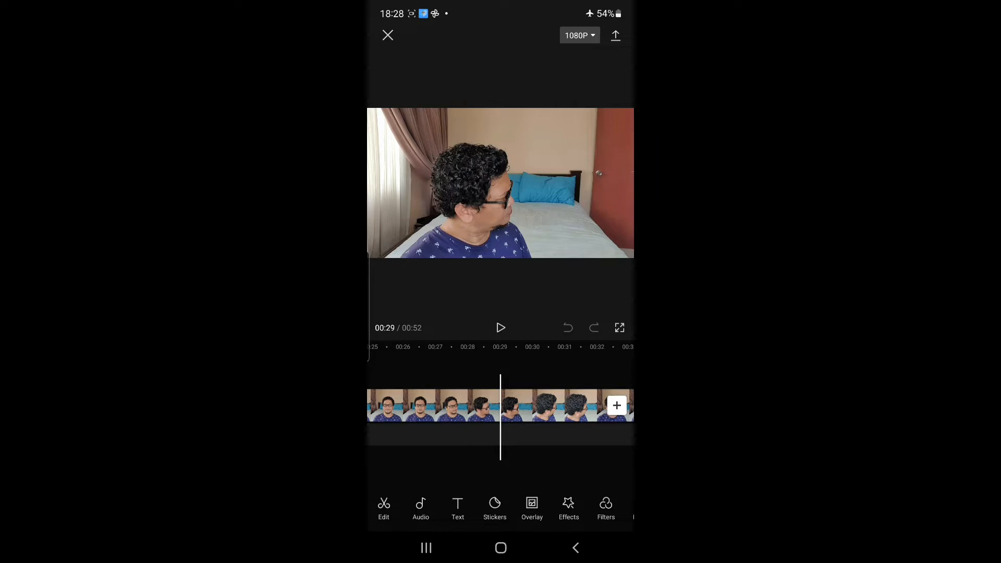
Add the second bedroom video as an overlay track starting near 00:24.
left_click(531, 507)
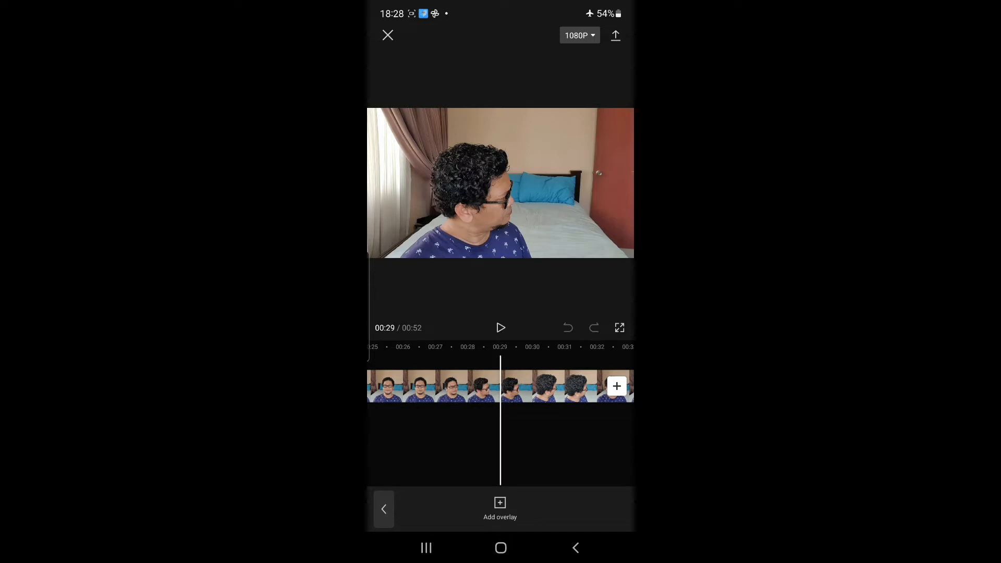
left_click(500, 509)
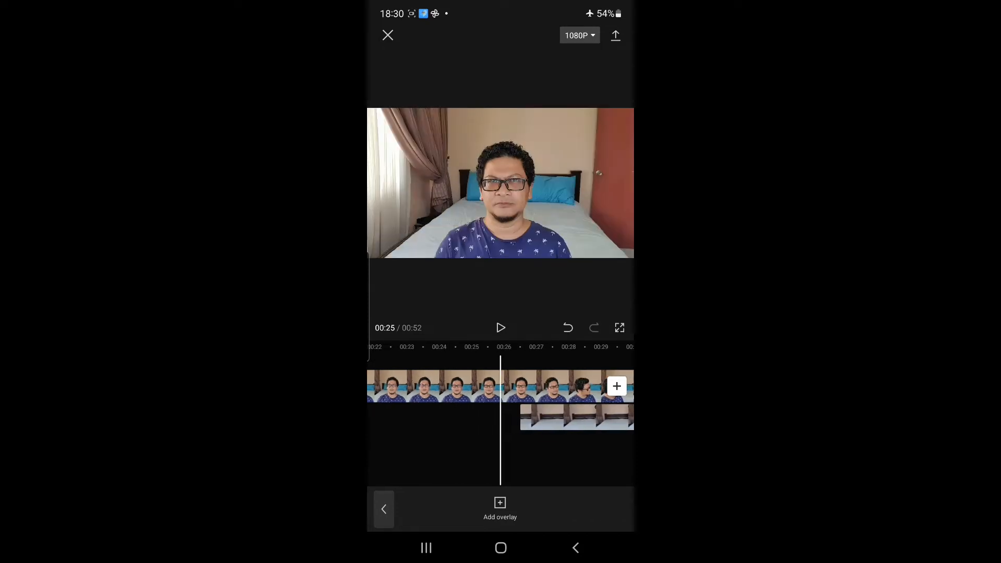
Preview the bedroom overlay appearing inset over the main shot around 00:25, then pause.
left_click(500, 327)
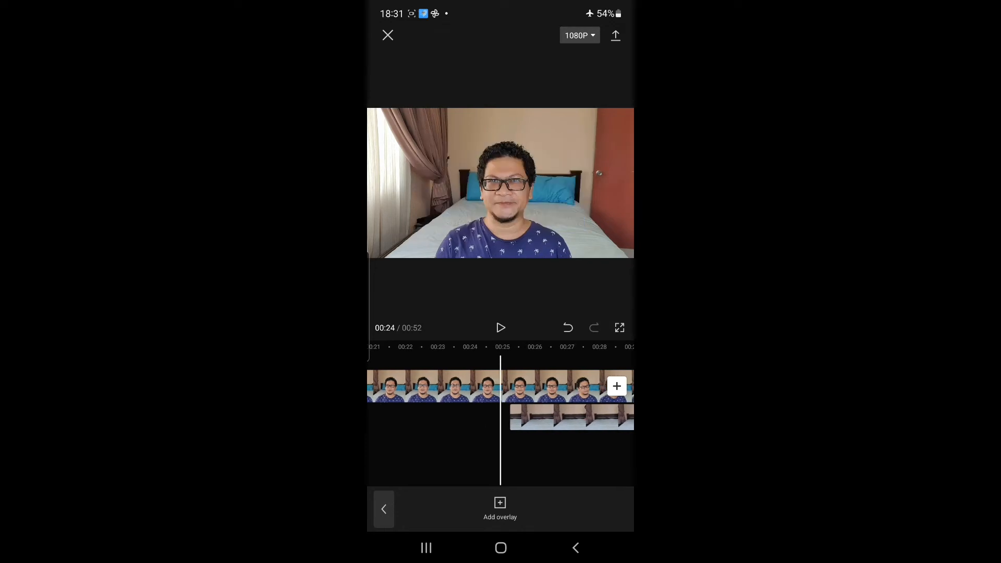
left_click(501, 327)
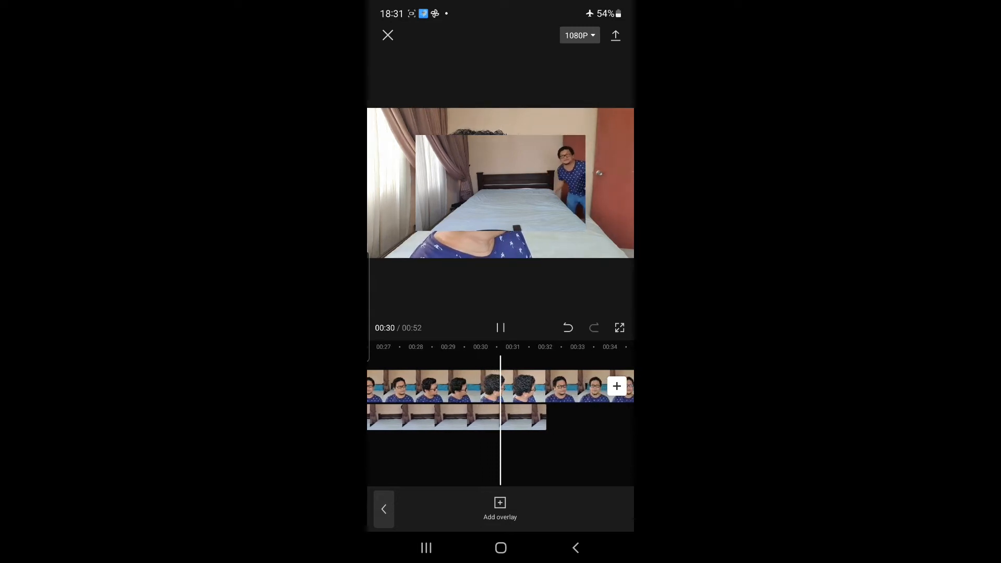
left_click(500, 327)
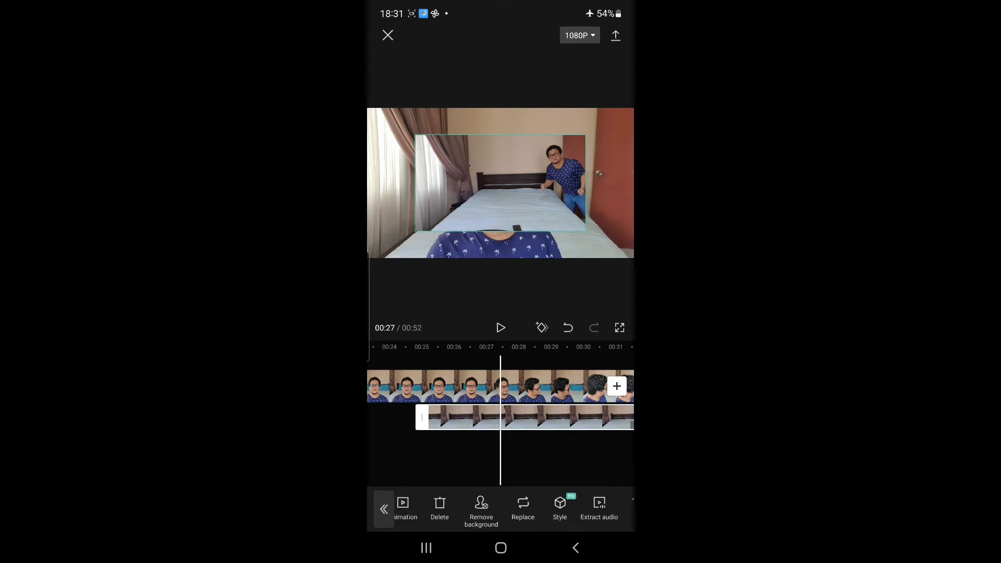
Adjust the selected overlay in the preview and return to the overlay track view.
left_click(480, 509)
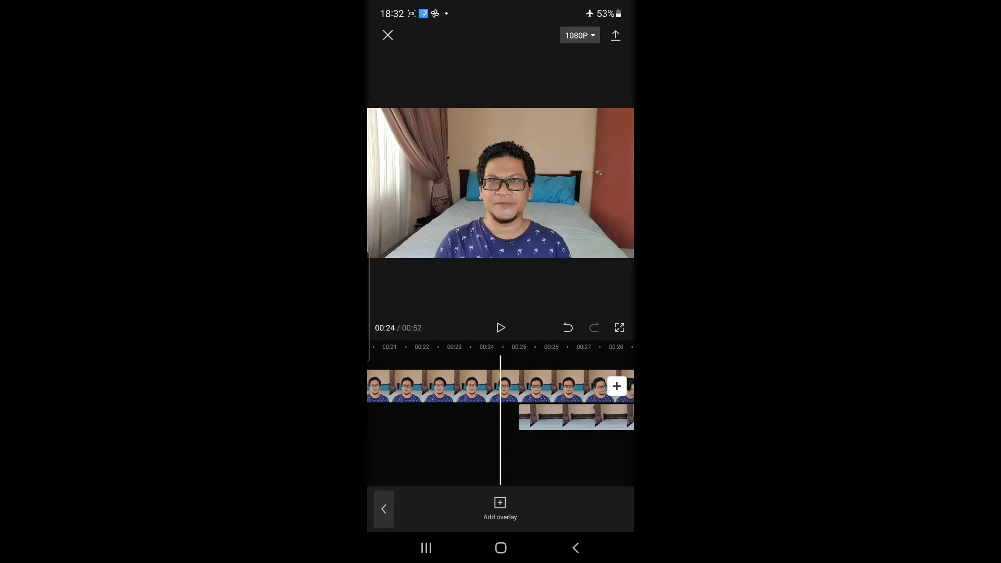
Play to about 00:31 where the person turns, pause, and select the overlay clip for editing.
left_click(501, 327)
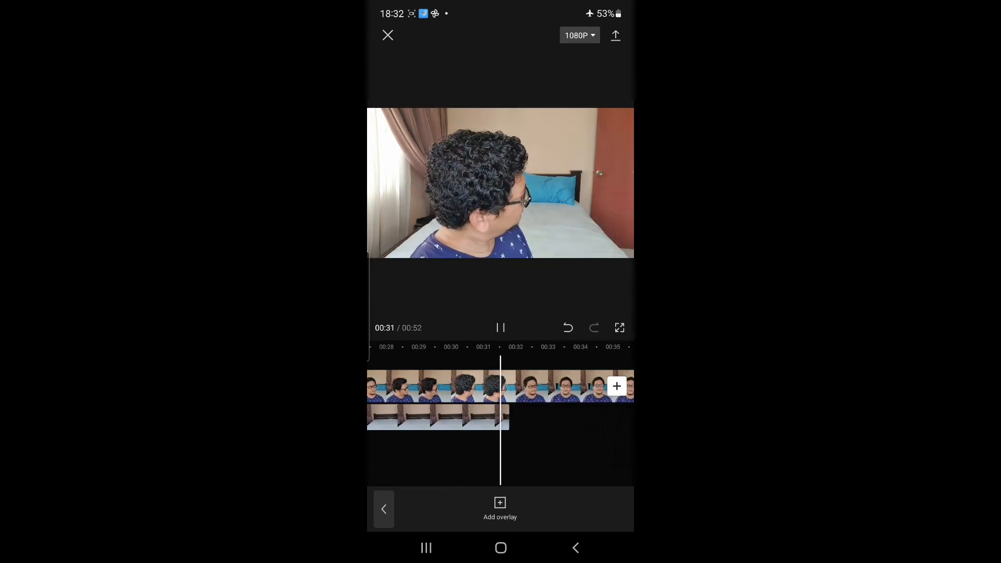
left_click(500, 327)
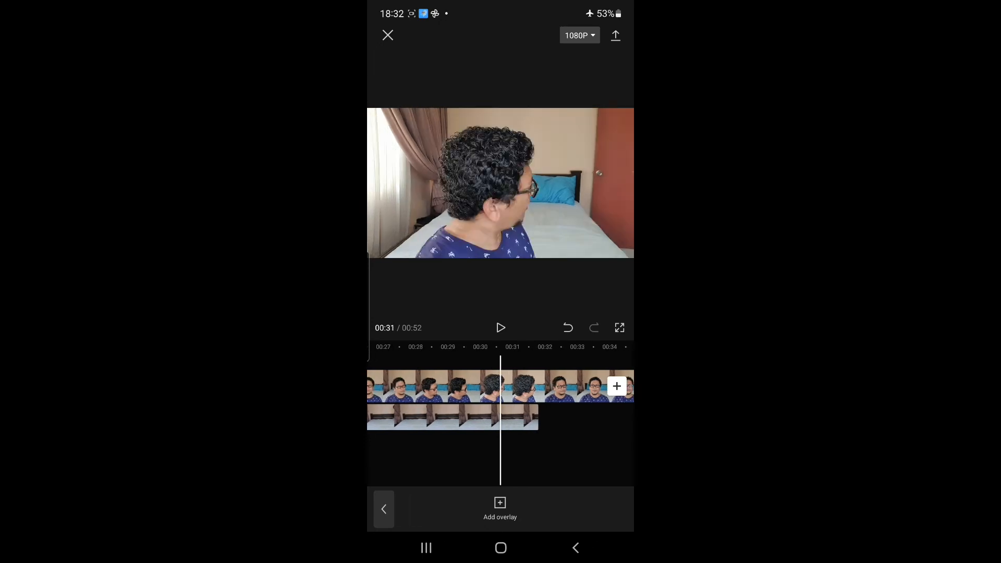
left_click(447, 418)
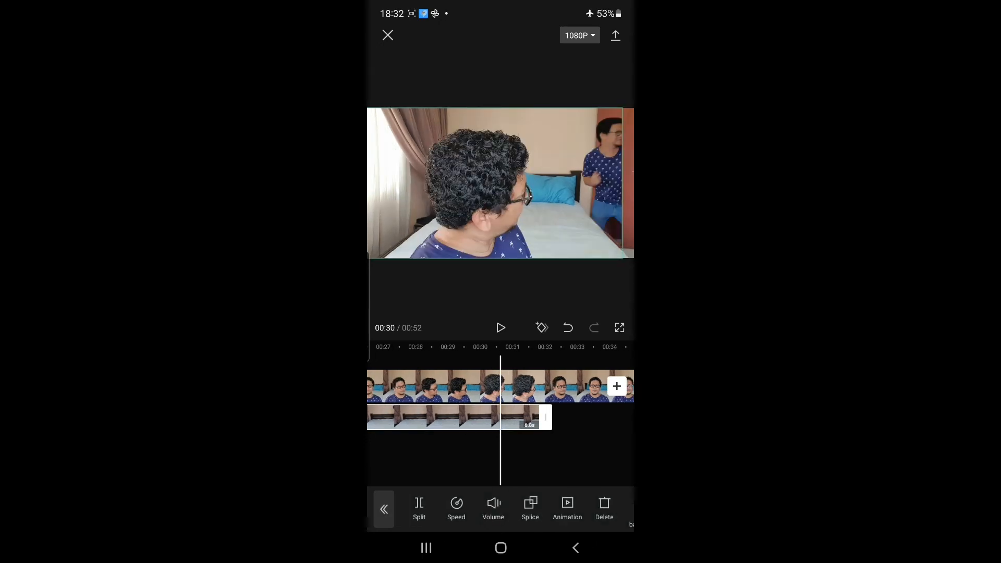